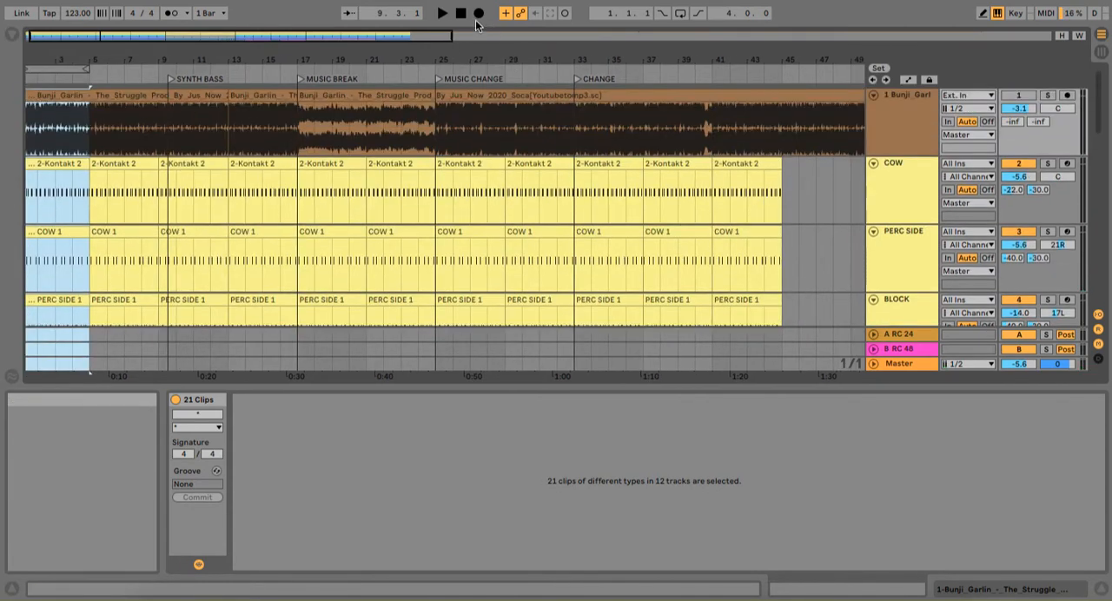
mouse_move(49, 72)
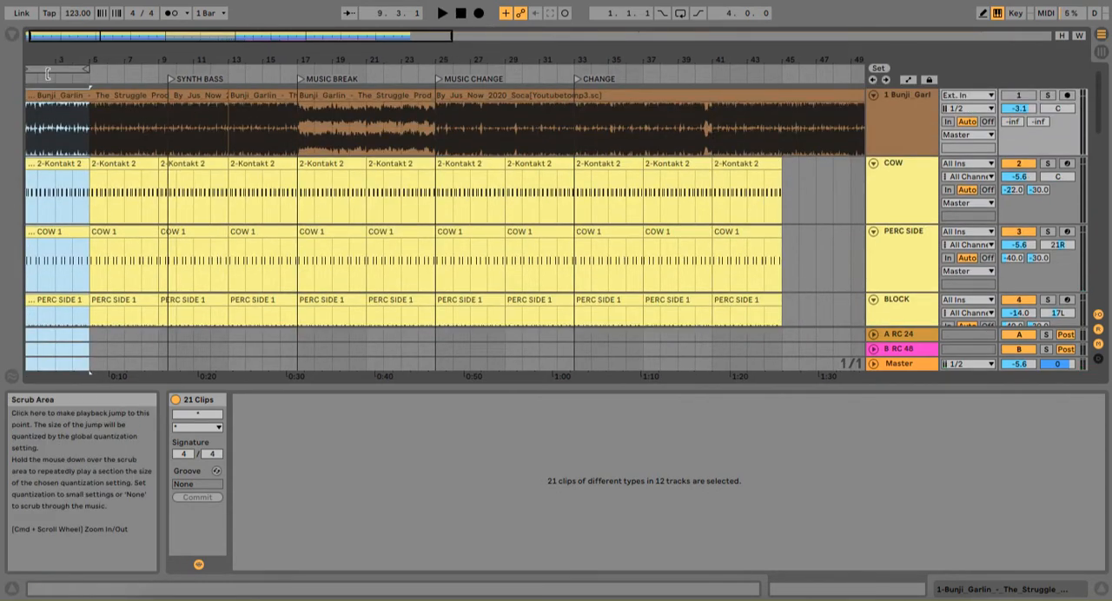
mouse_move(925, 102)
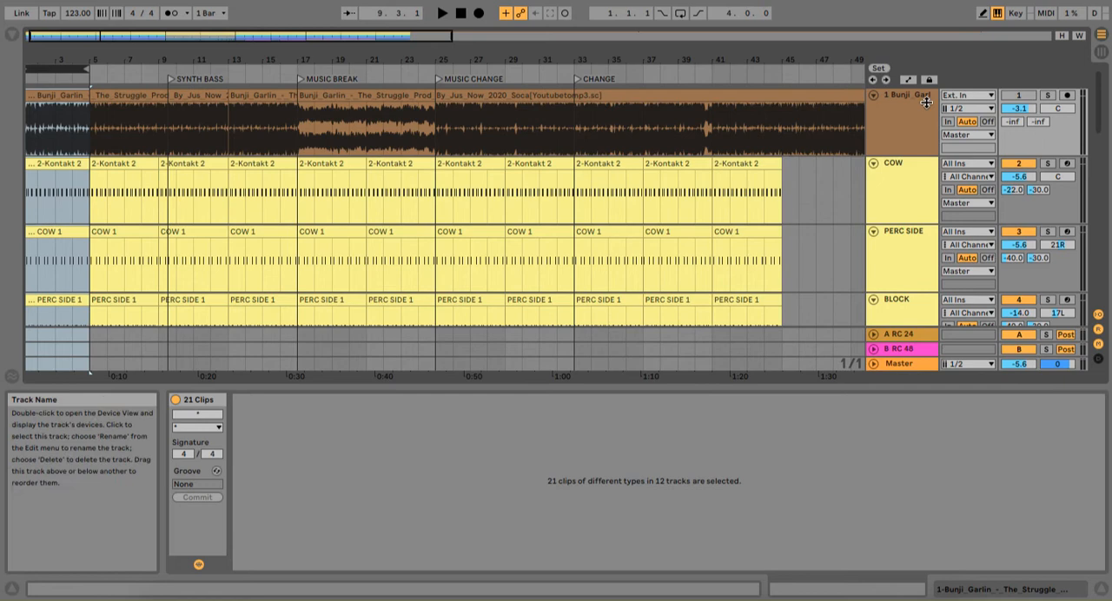
mouse_move(1048, 164)
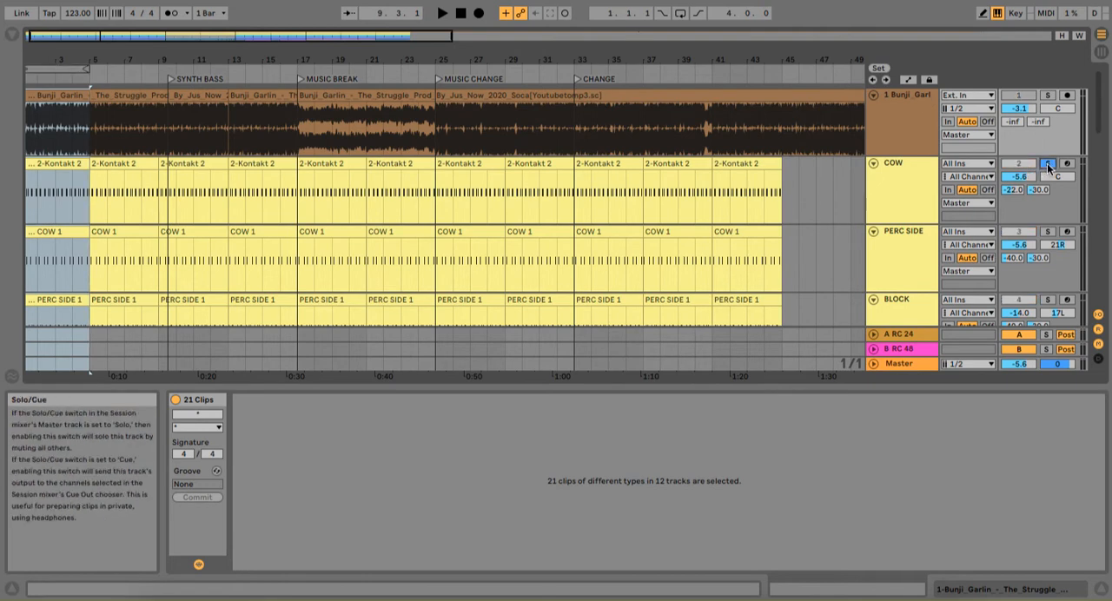
Solo a percussion track and scroll down to the snare track while it plays alone
left_click(442, 12)
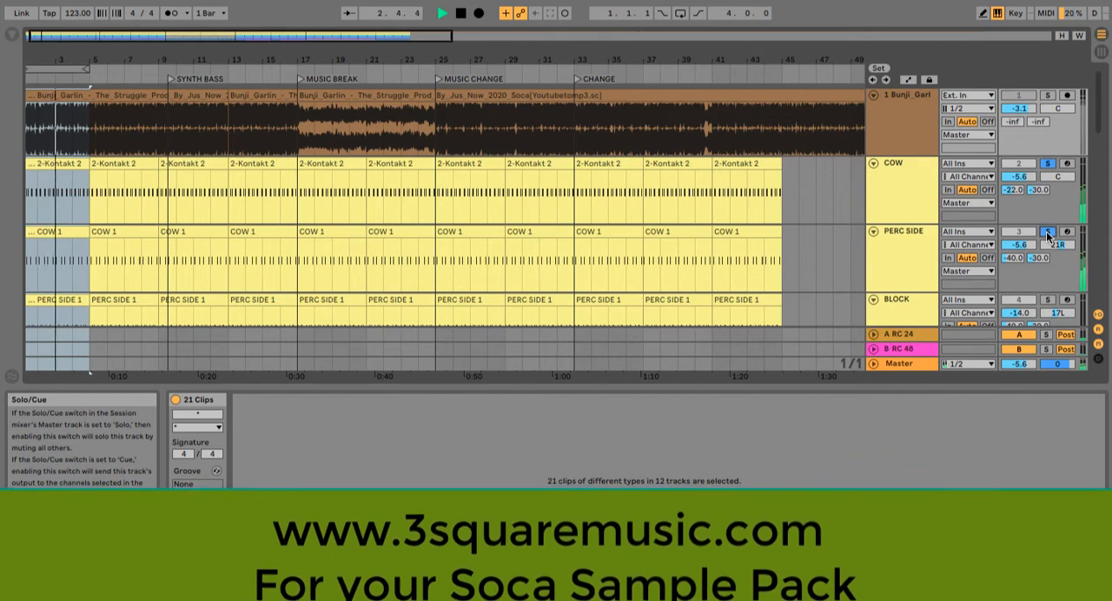
scroll("down", 3)
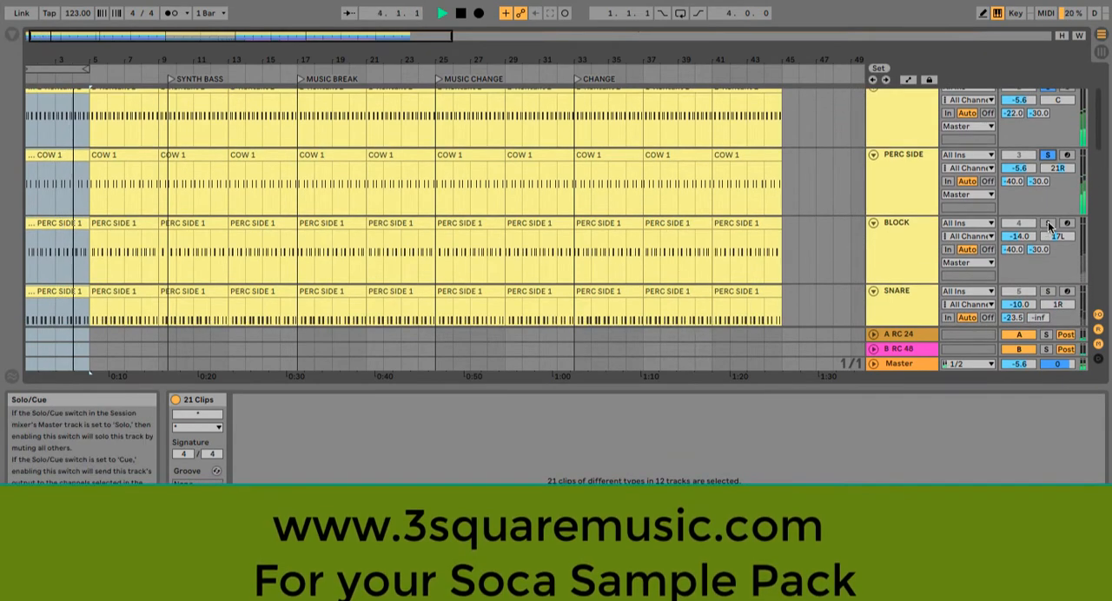
scroll("down", 3)
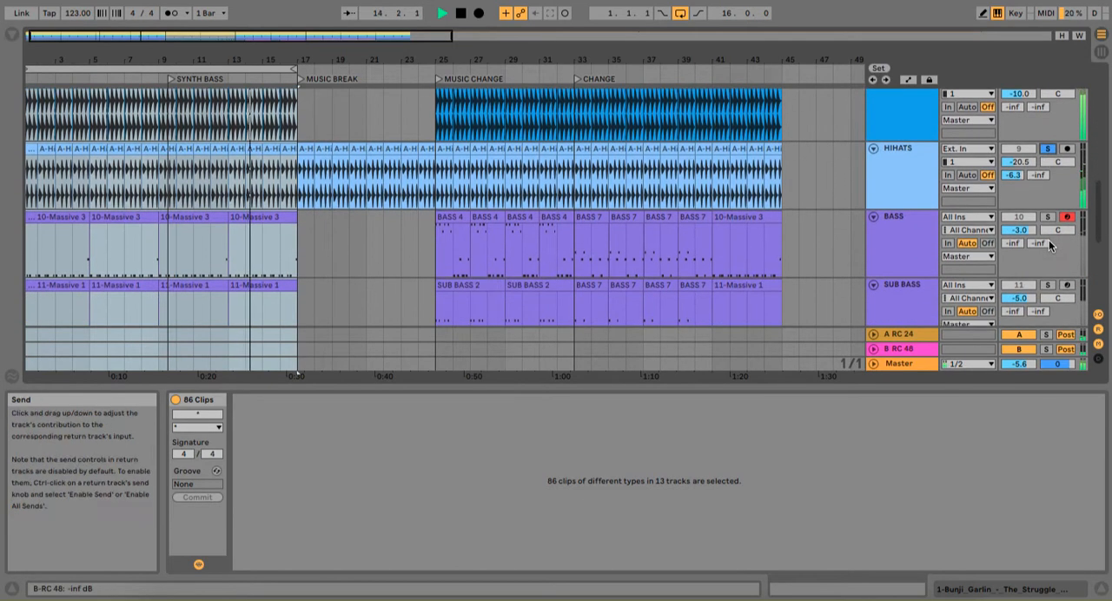
mouse_move(1046, 216)
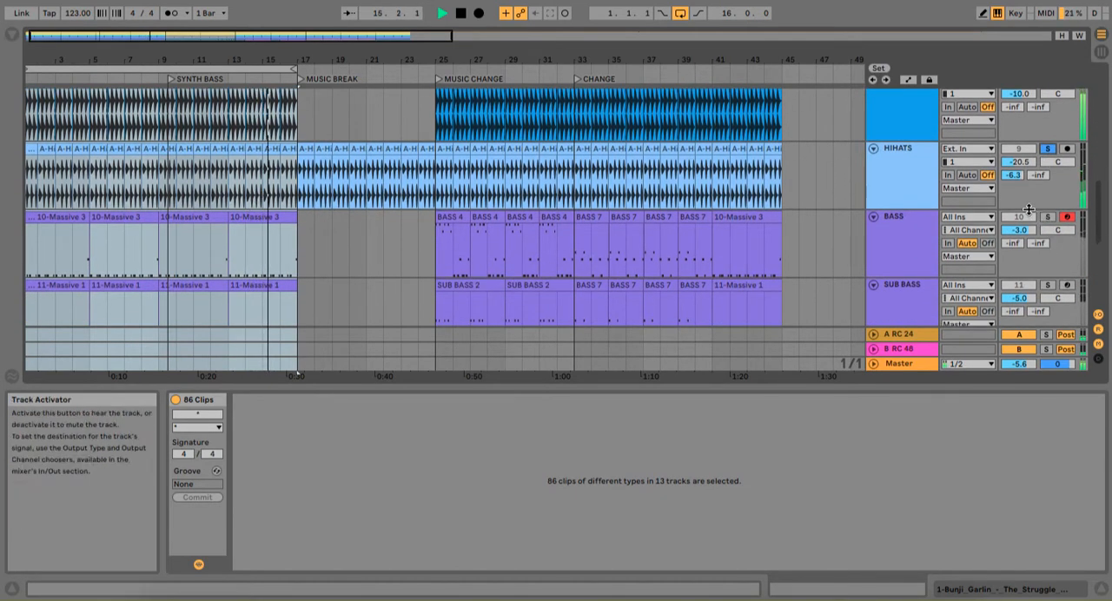
mouse_move(1039, 214)
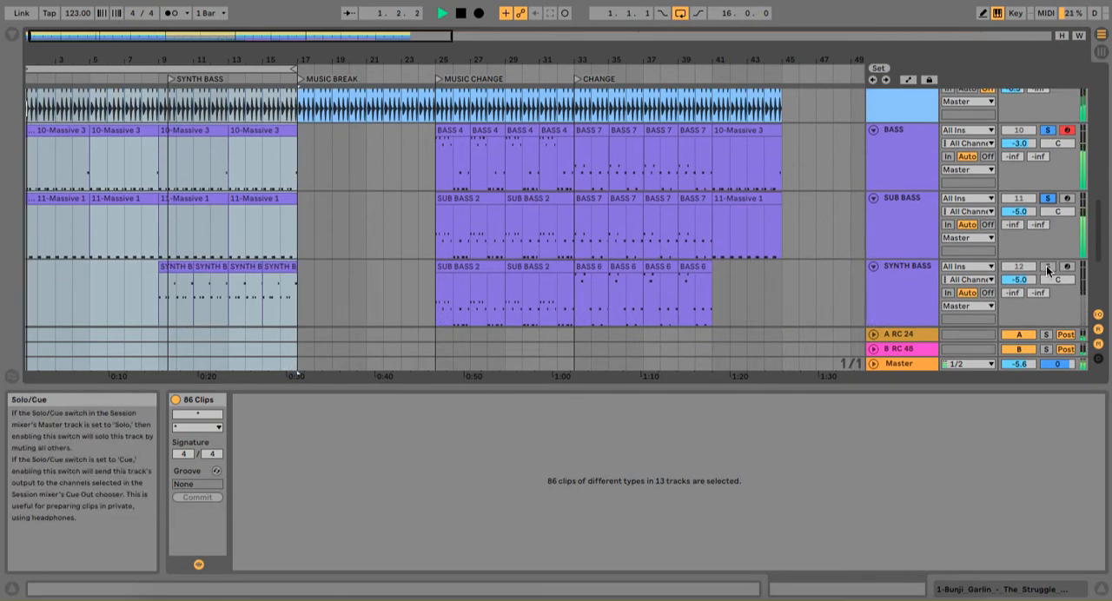
Scroll down through the HIHATS, BASS, SUB BASS and SYNTH BASS tracks
scroll("down", 3)
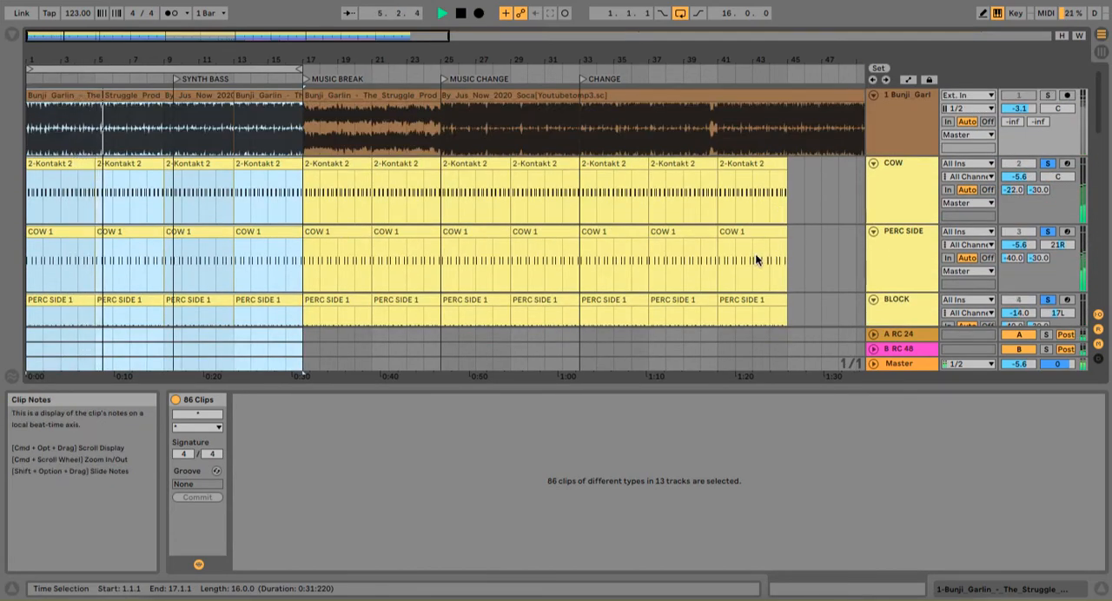
mouse_move(878, 206)
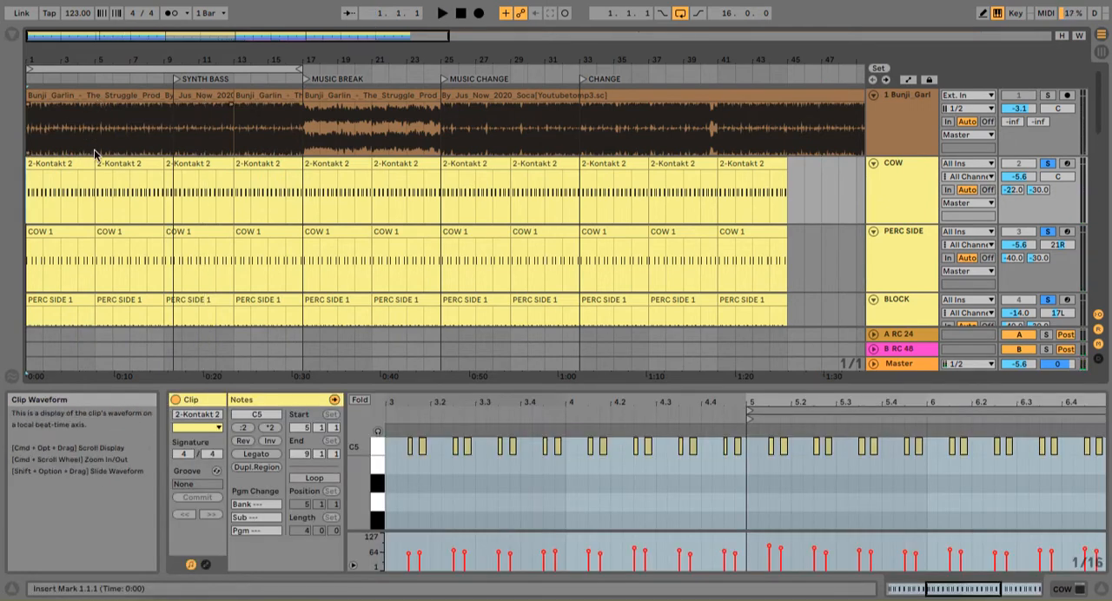
Hide the clip Detail View to return to the full arrangement
key("ctrl+a")
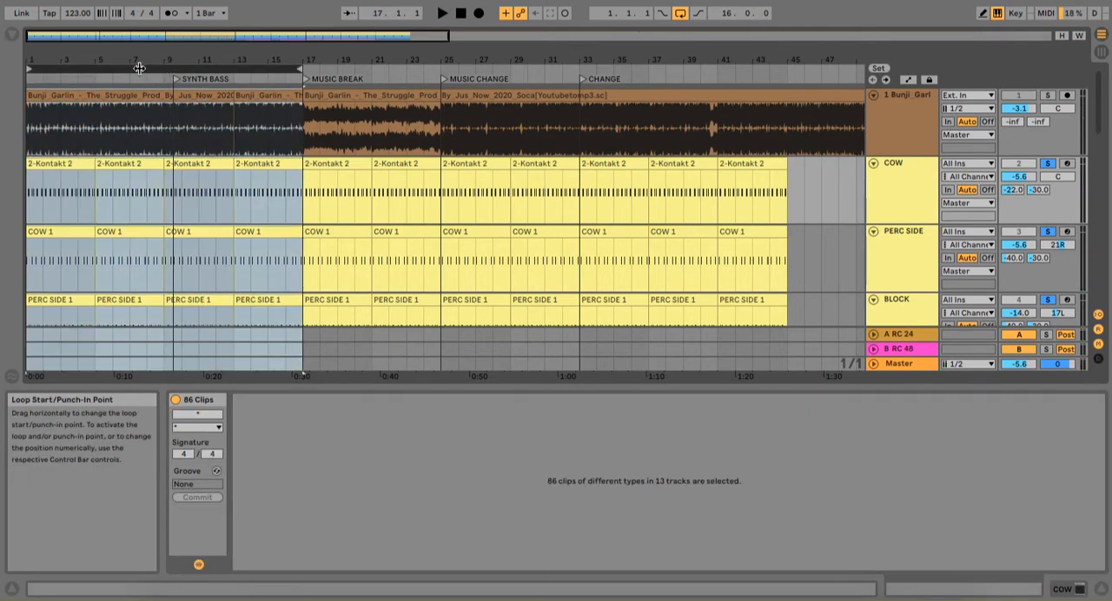
mouse_move(167, 84)
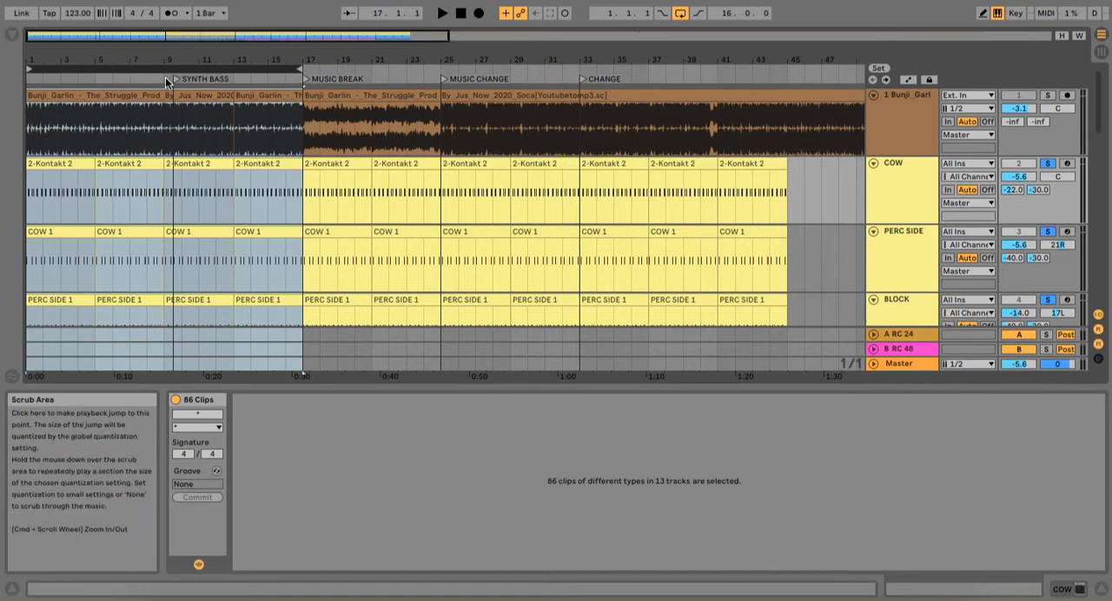
mouse_move(180, 80)
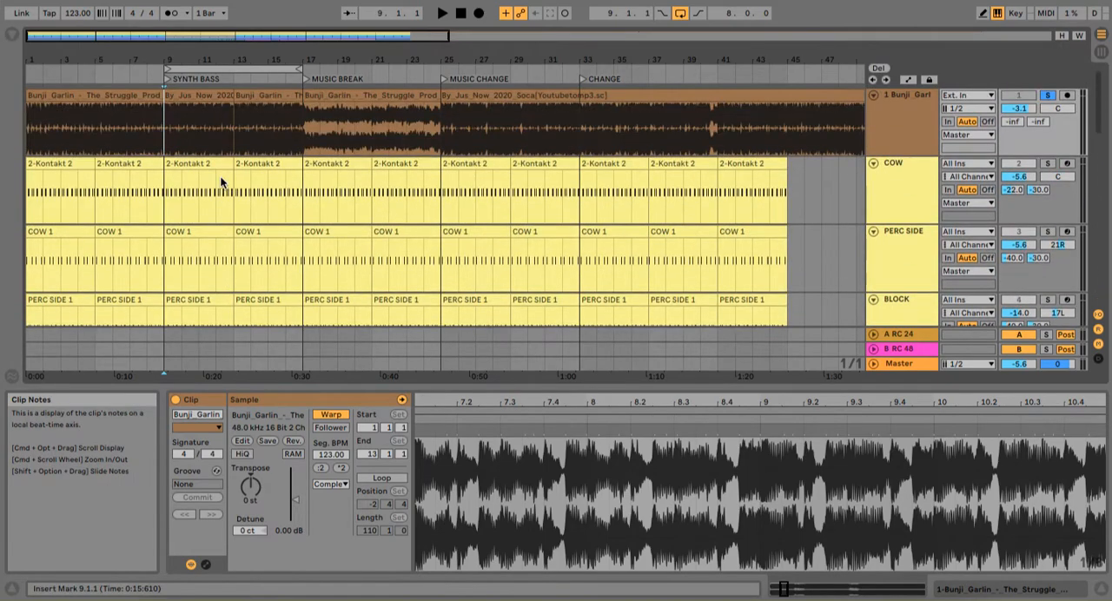
mouse_move(272, 73)
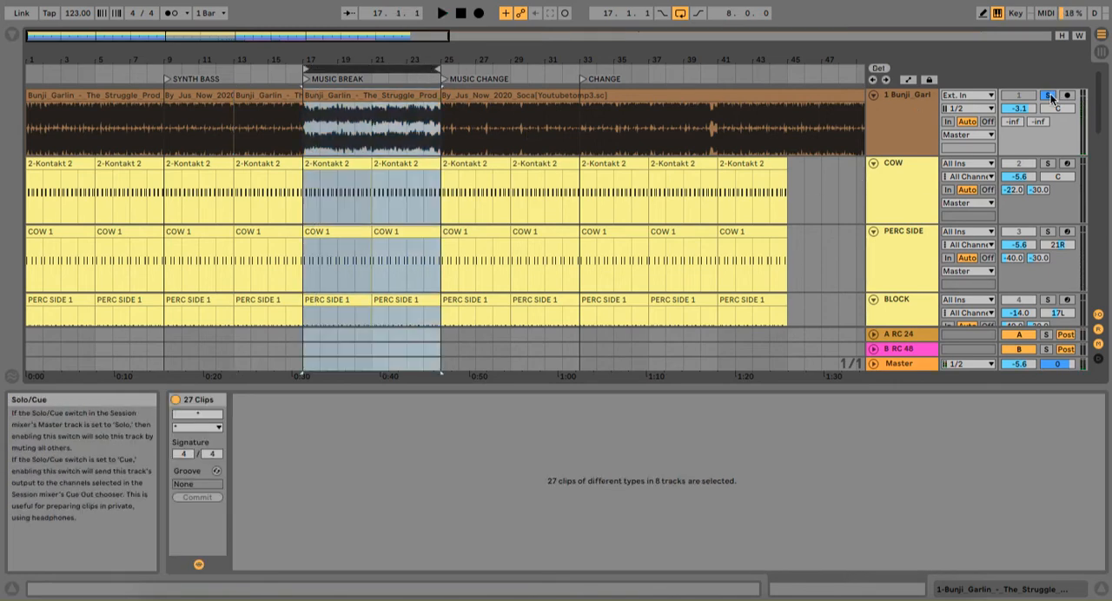
Solo the Bunji Garlin vocal track, select the MUSIC CHANGE section and set the loop start
left_click(442, 12)
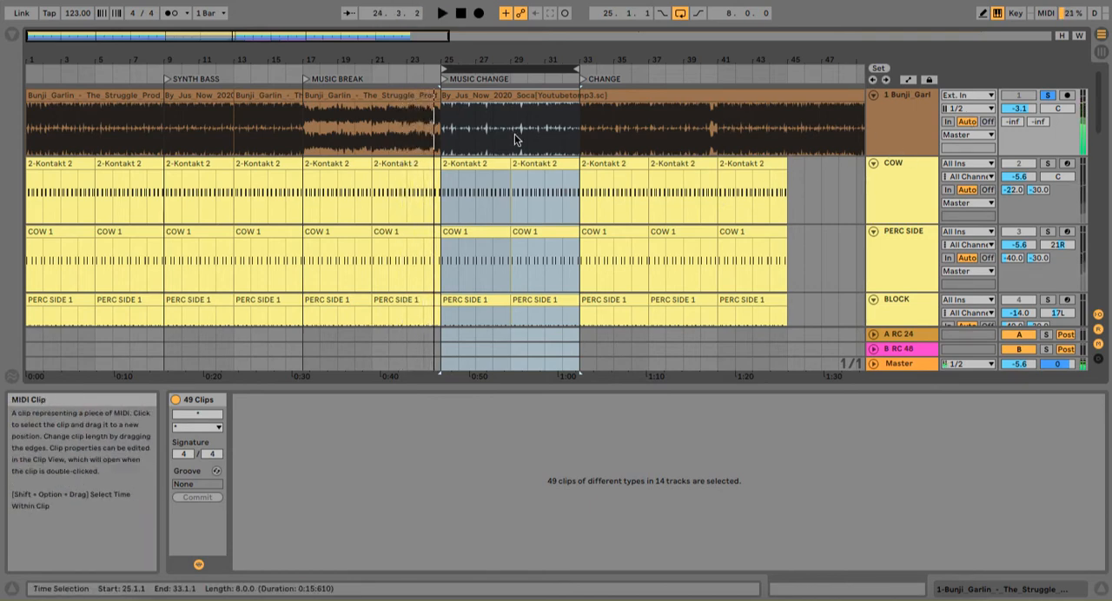
left_click(413, 125)
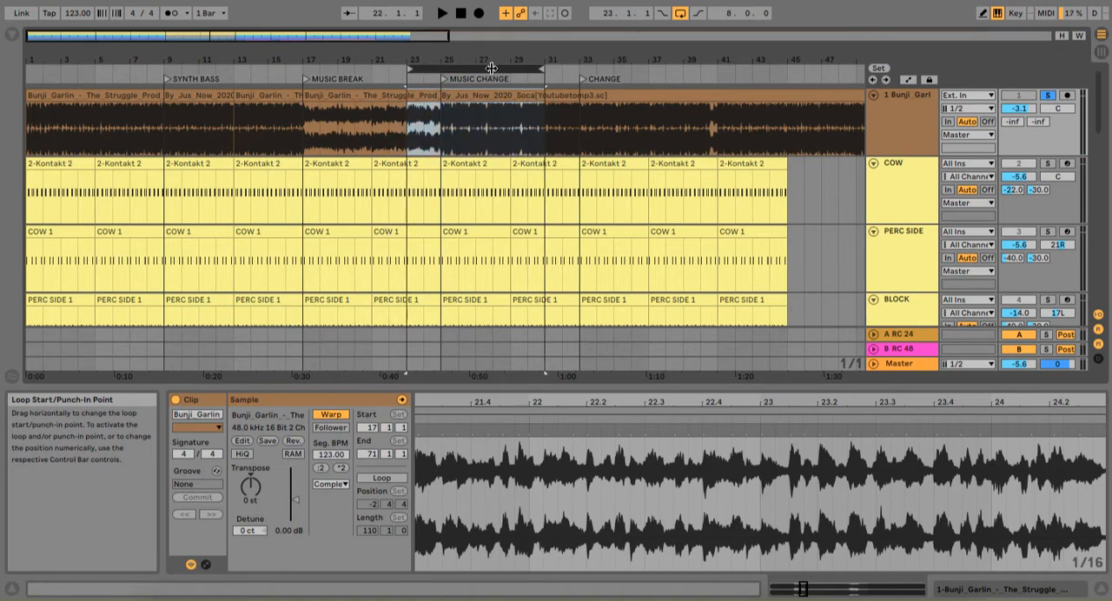
left_click(442, 12)
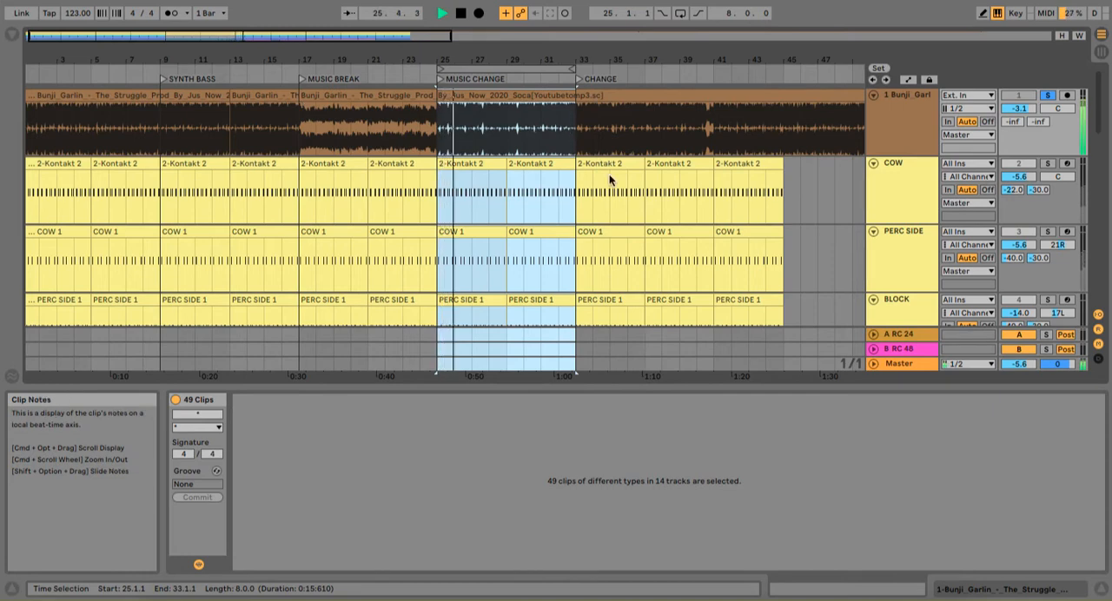
Loop bars 25–33 over the MUSIC CHANGE section, play it, then move the start to bar 32
left_click(435, 130)
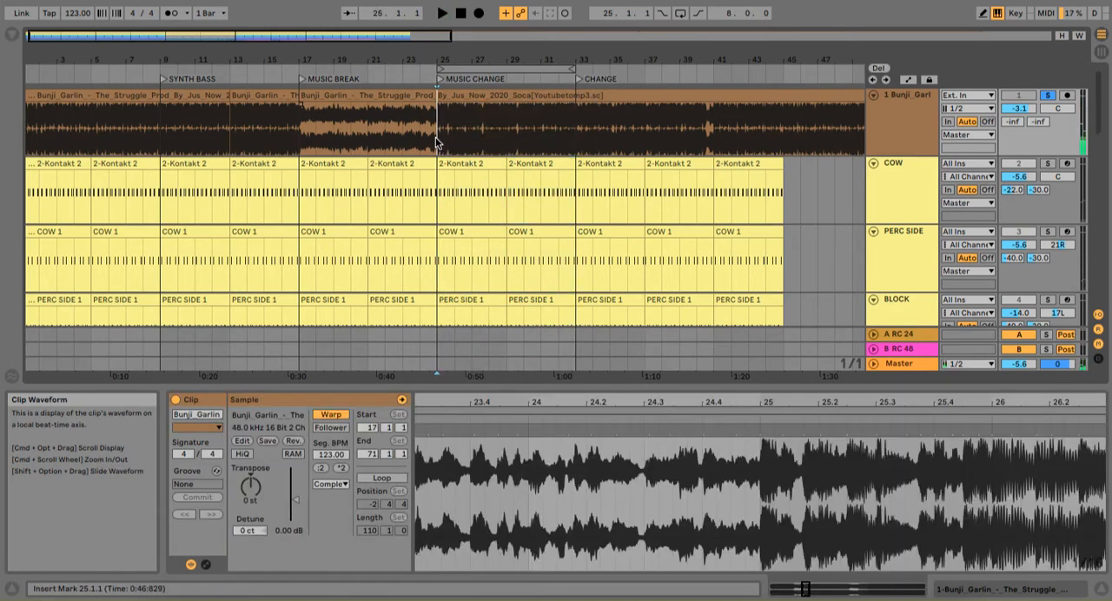
left_click(441, 14)
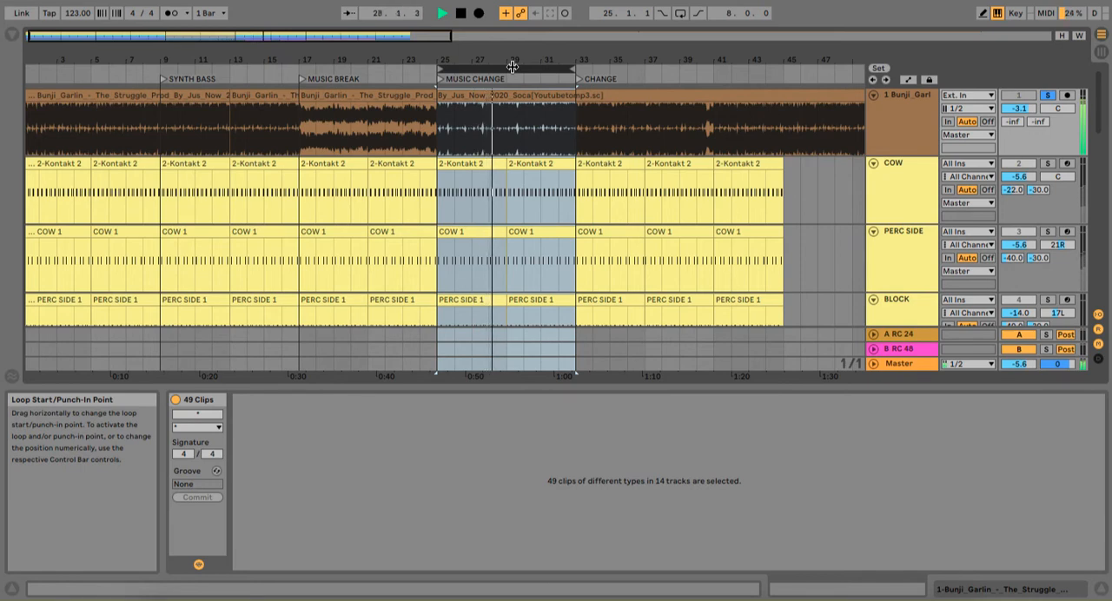
left_click(458, 12)
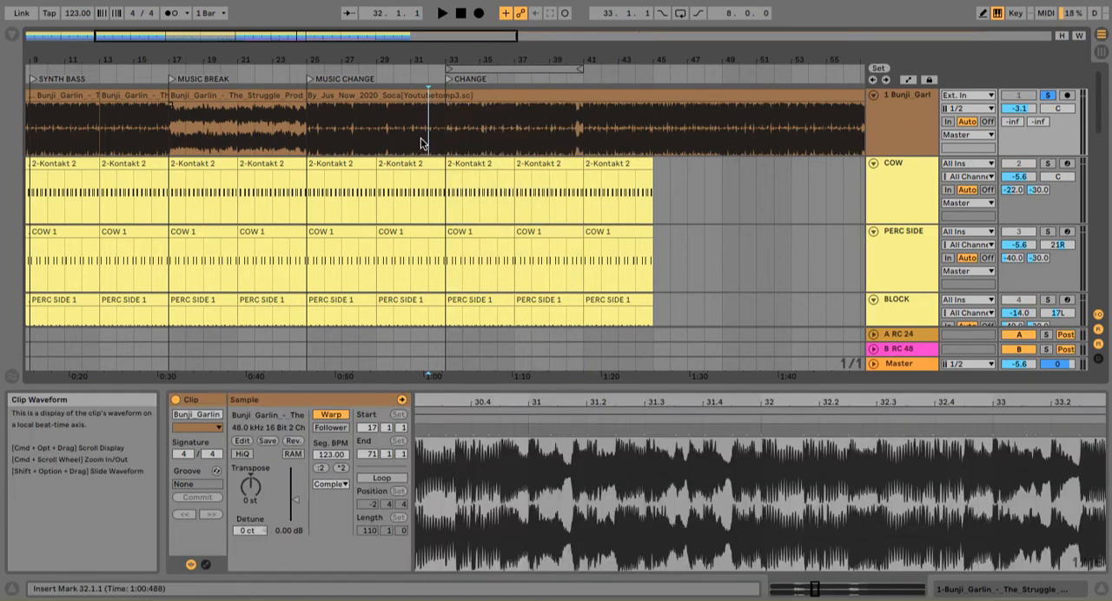
left_click(442, 14)
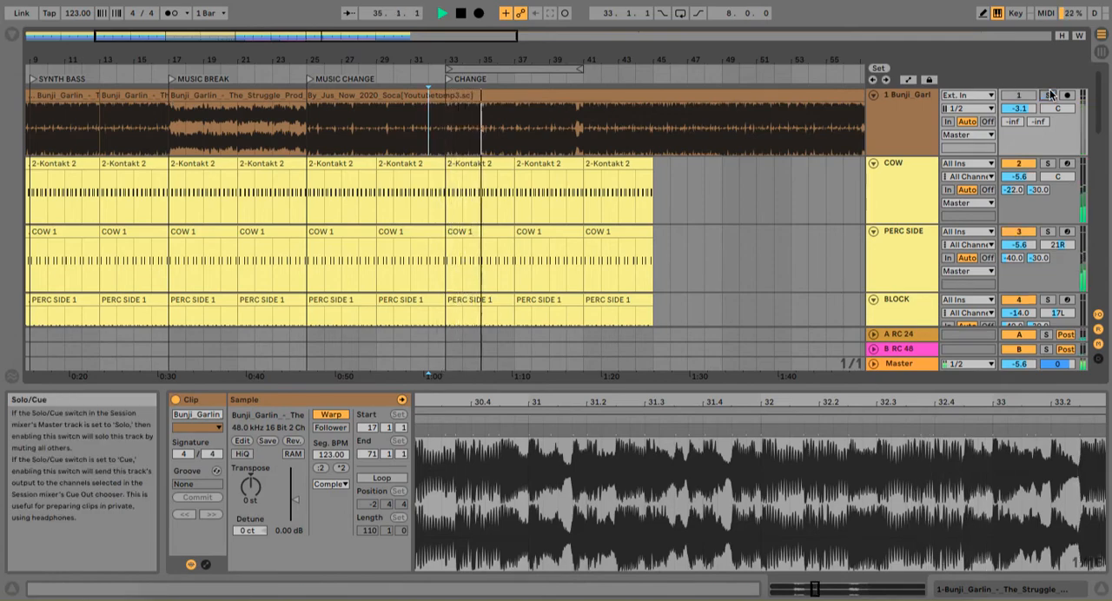
Toggle Solo on a percussion track to audition the closing four bars
left_click(1046, 94)
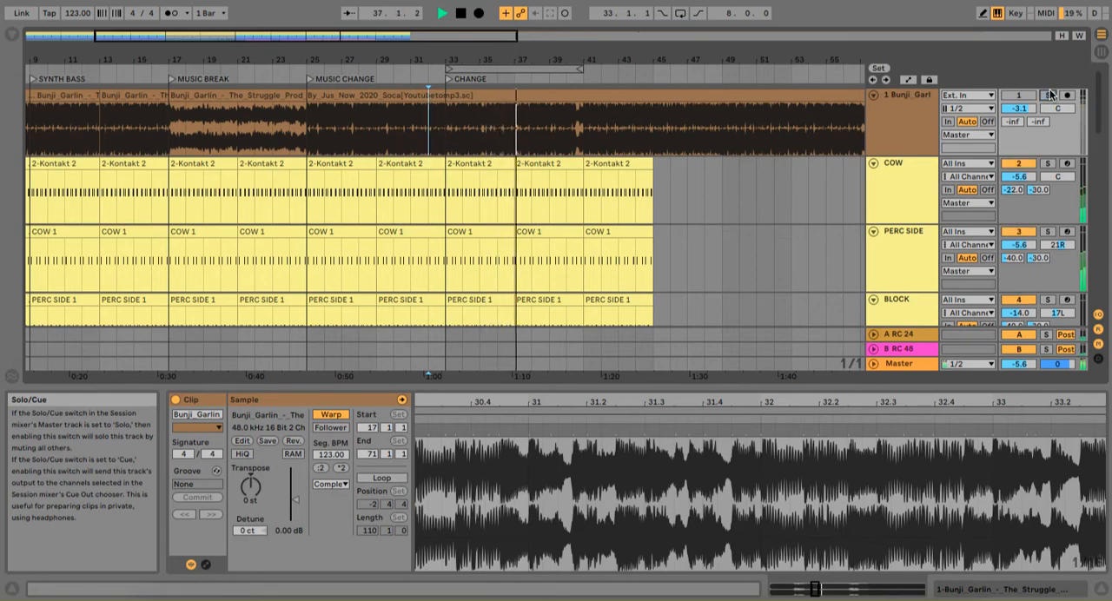
left_click(1048, 95)
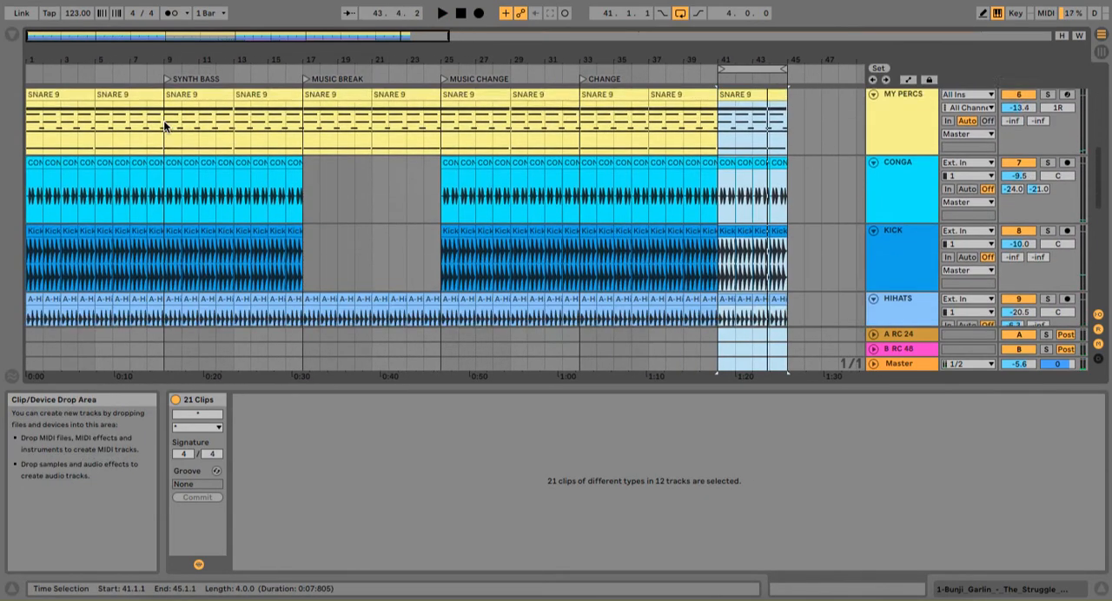
Stop playback and open the PERC SIDE 1 clip to inspect its MIDI notes
left_click(461, 14)
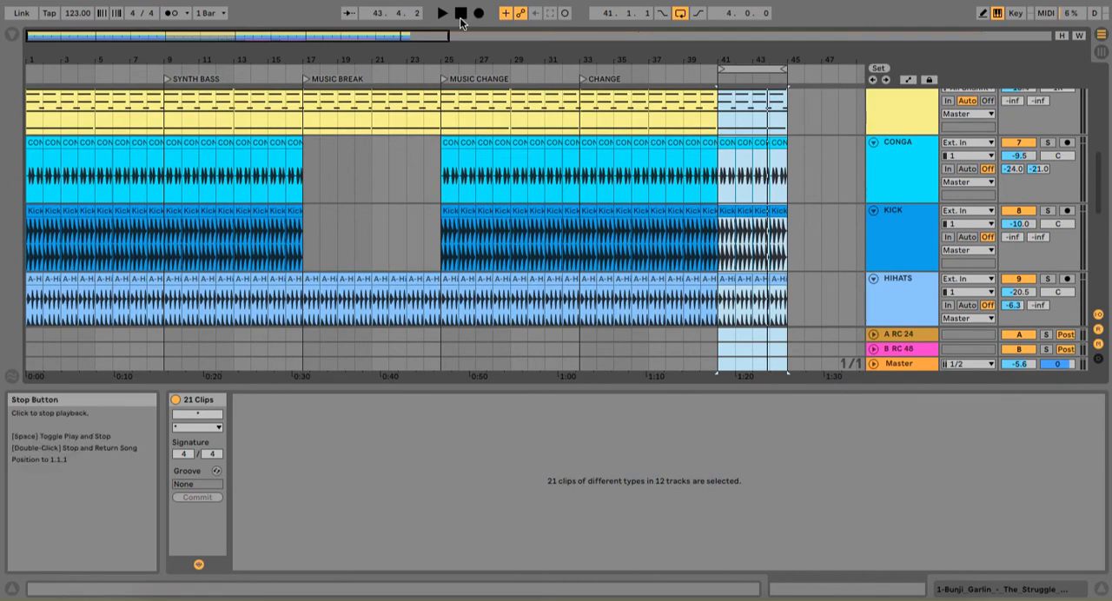
left_click(459, 12)
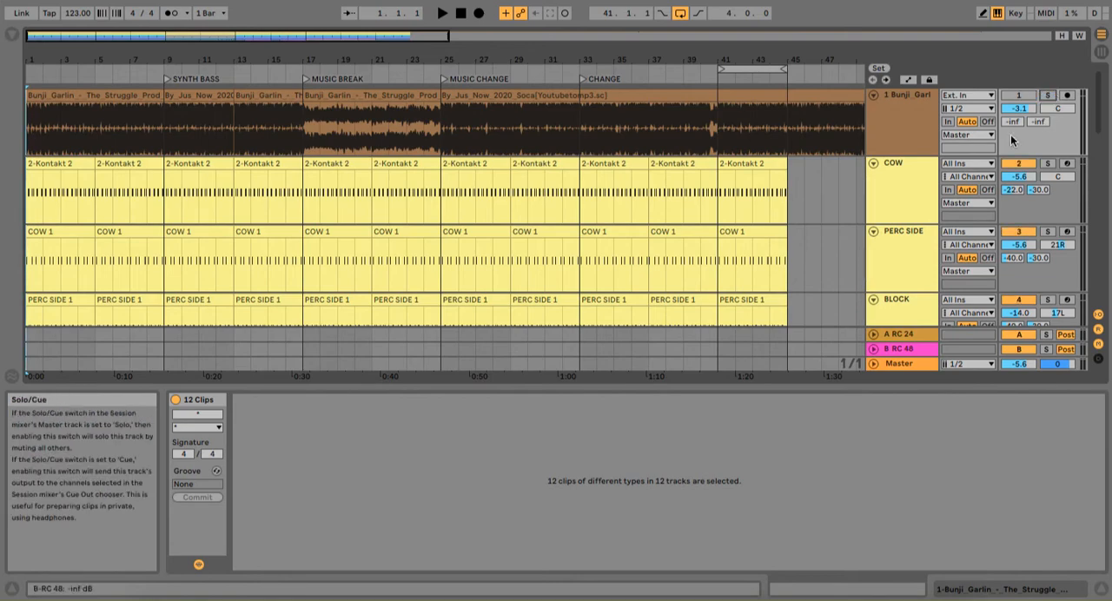
scroll("down", 3)
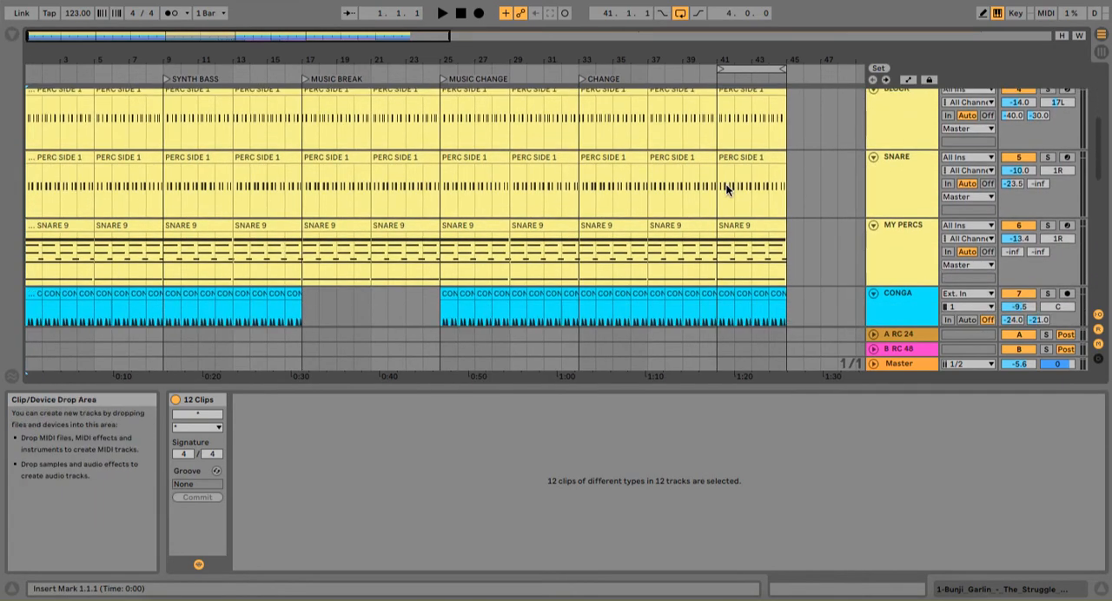
scroll("up", 3)
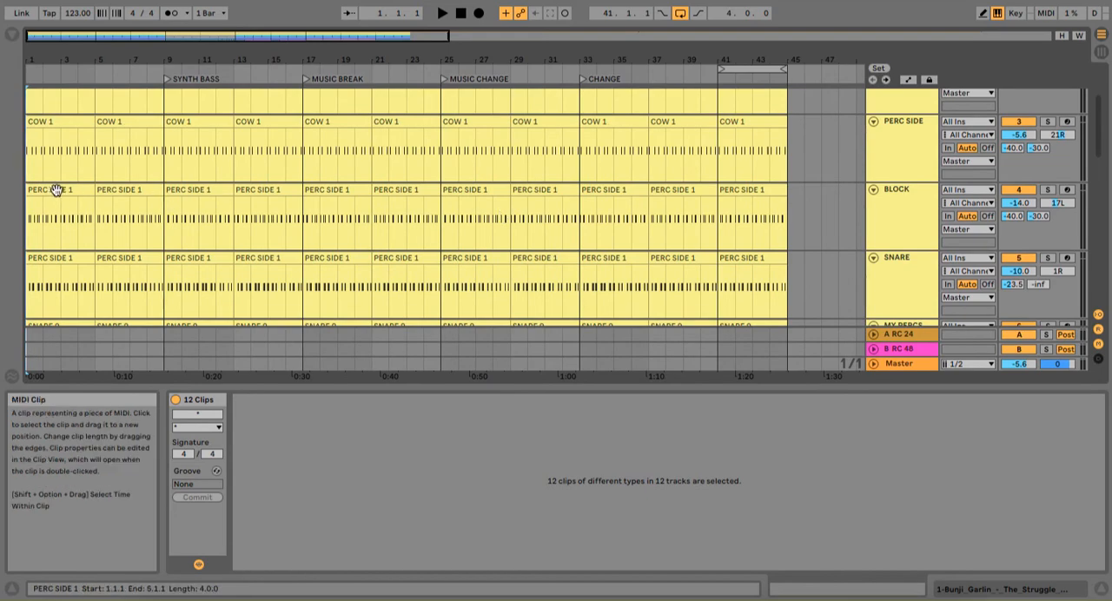
double_click(61, 219)
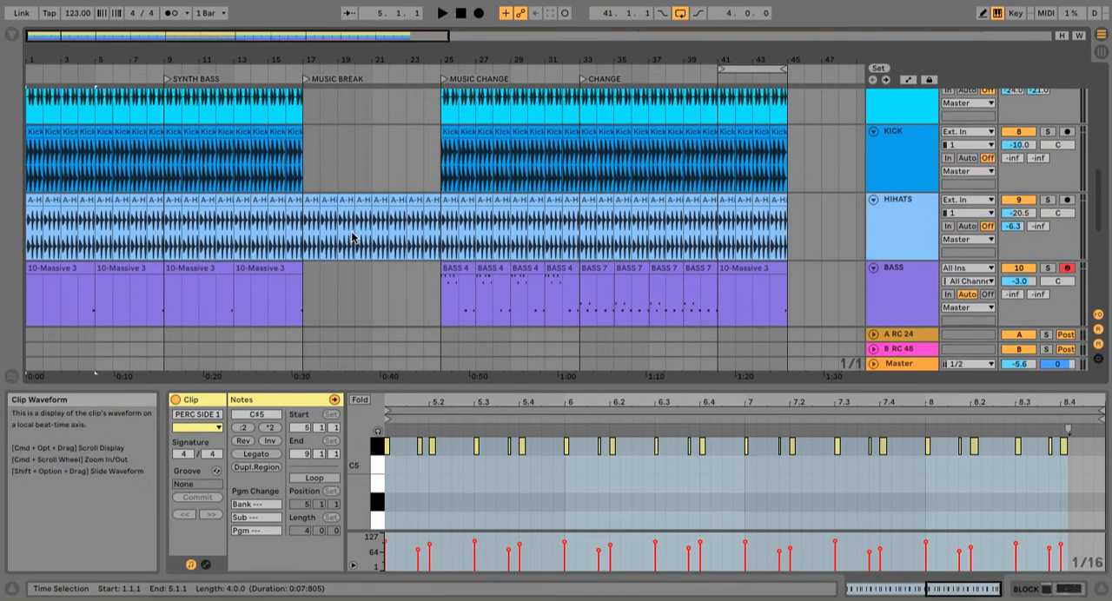
mouse_move(102, 212)
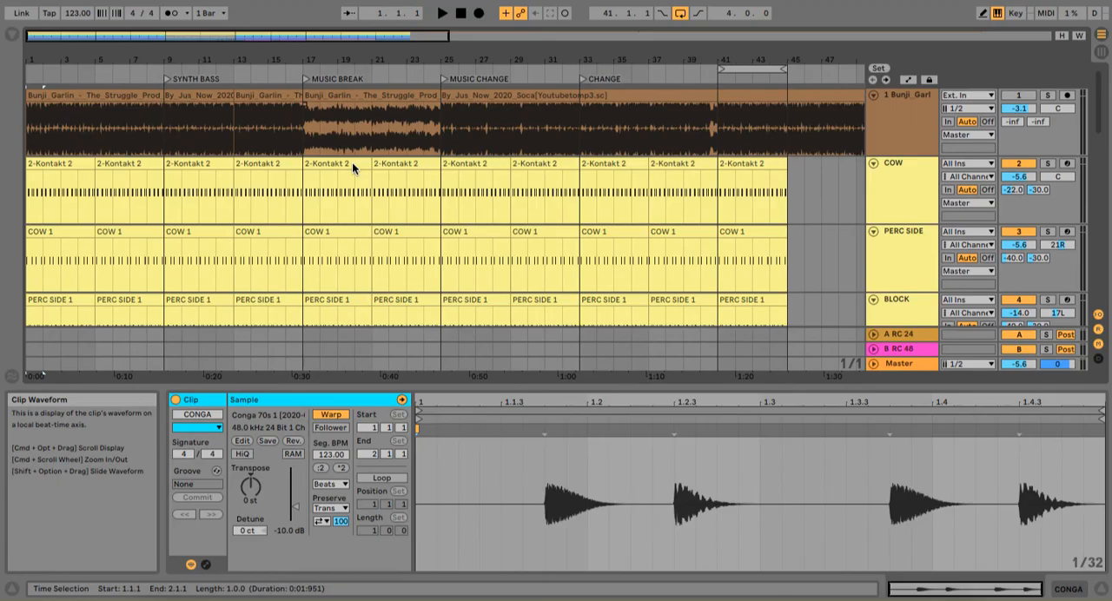
mouse_move(727, 58)
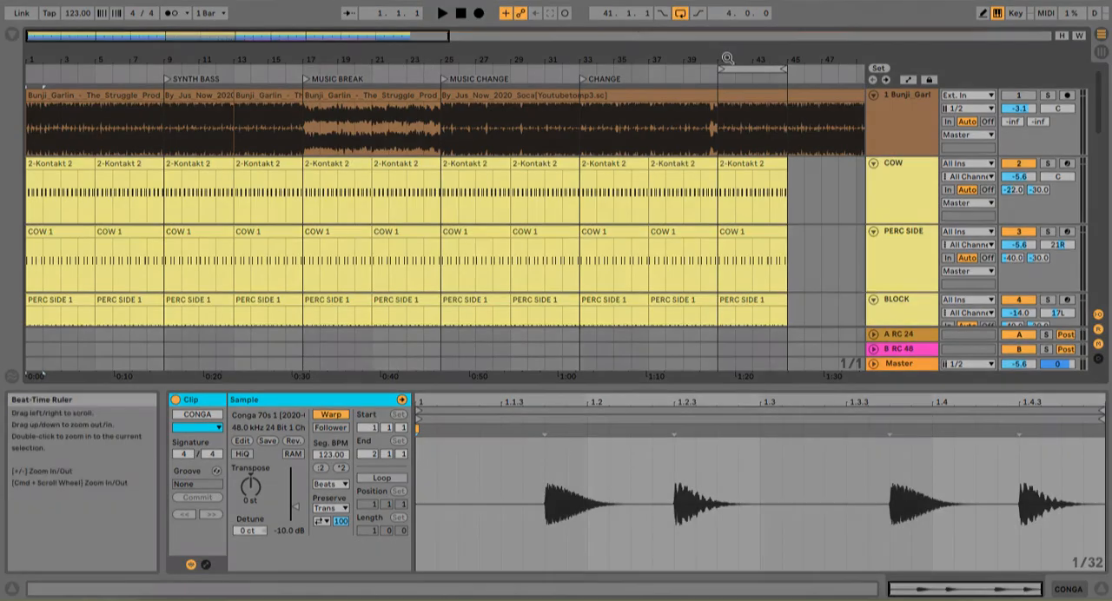